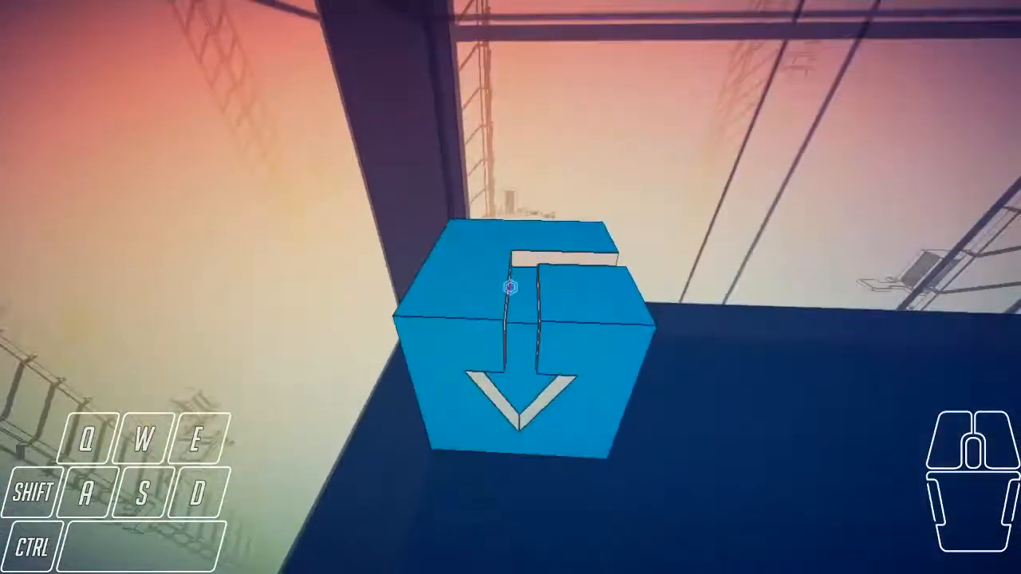
# Step: Carry the blue cube forward across the dark floor and press it into the corner walls
pyautogui.press('W')
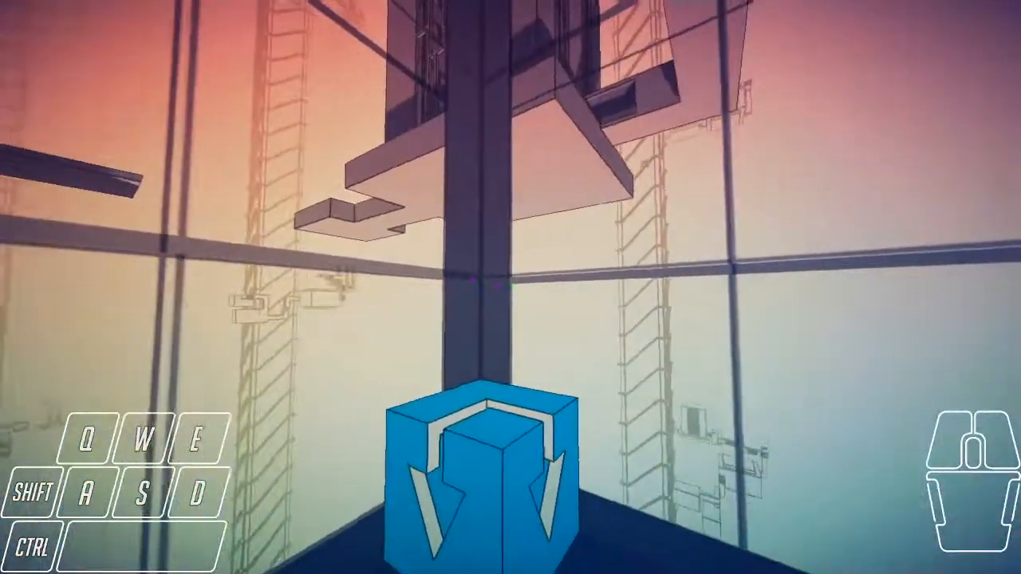
pyautogui.press('w')
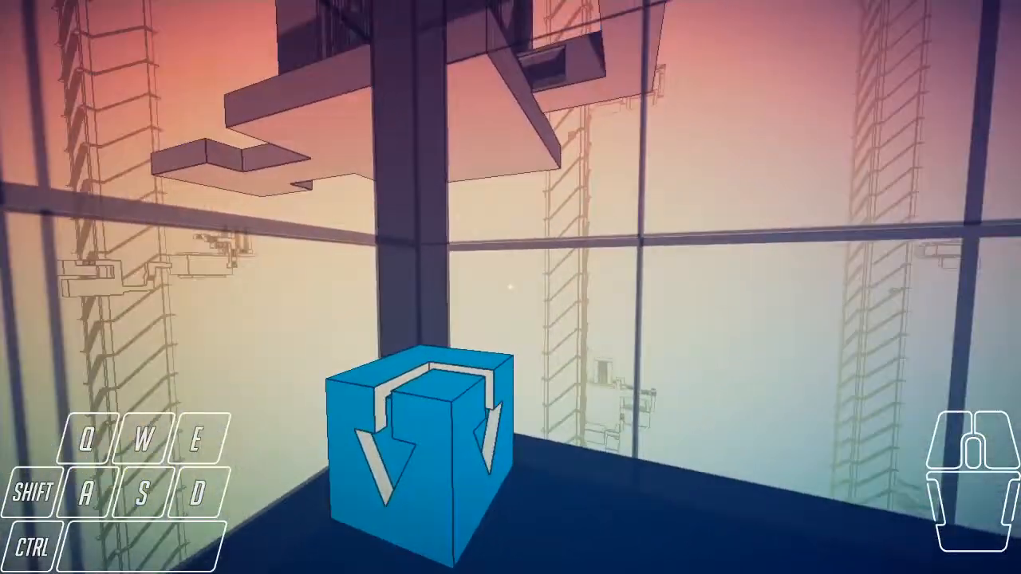
pyautogui.press('w')
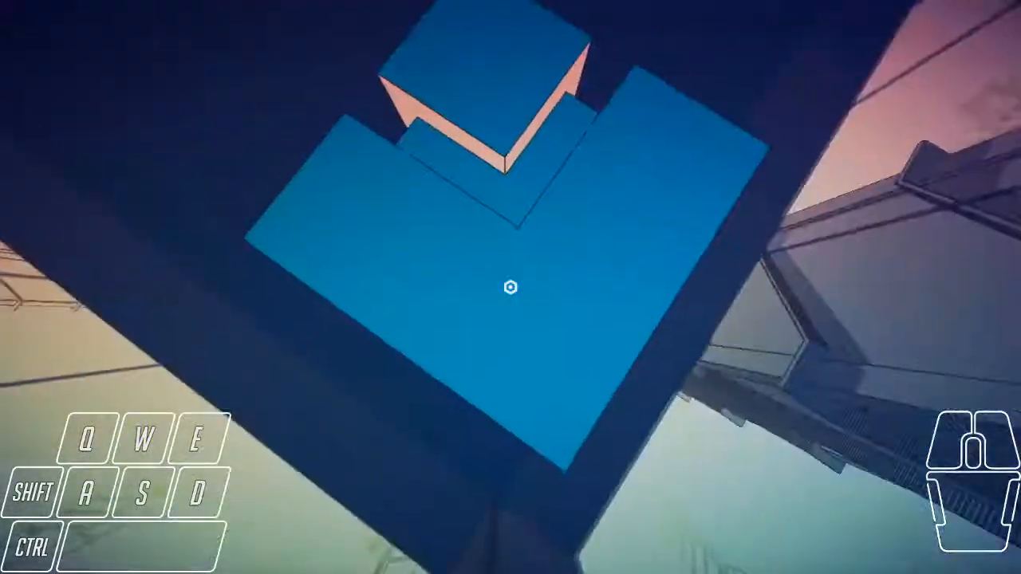
# Step: Back up while holding the cube so it lodges at the top edge of the corner wall
pyautogui.press('s')
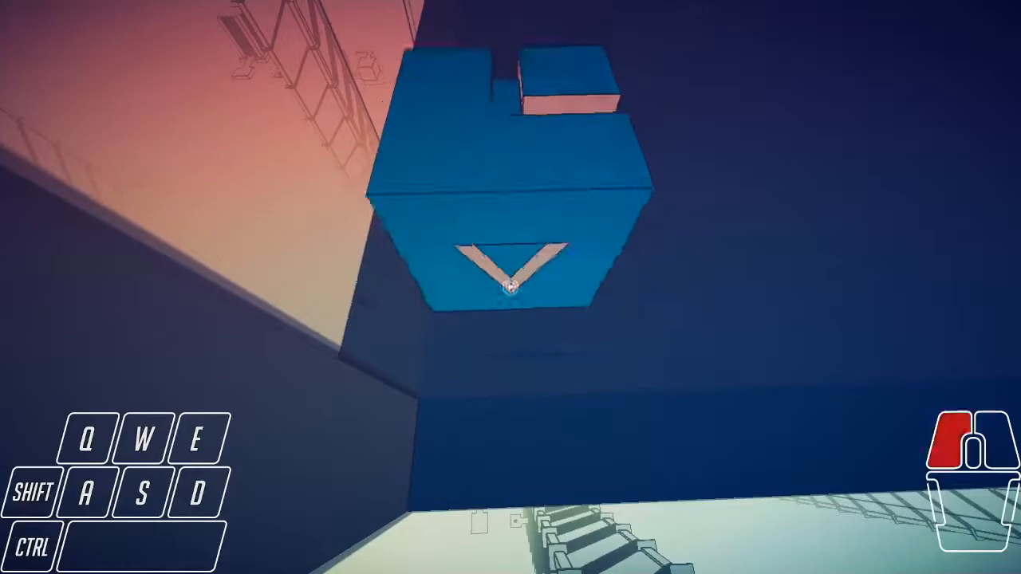
# Step: Walk back to the corner, reposition the cube, and strafe along the wall top to set it there
pyautogui.press('w')
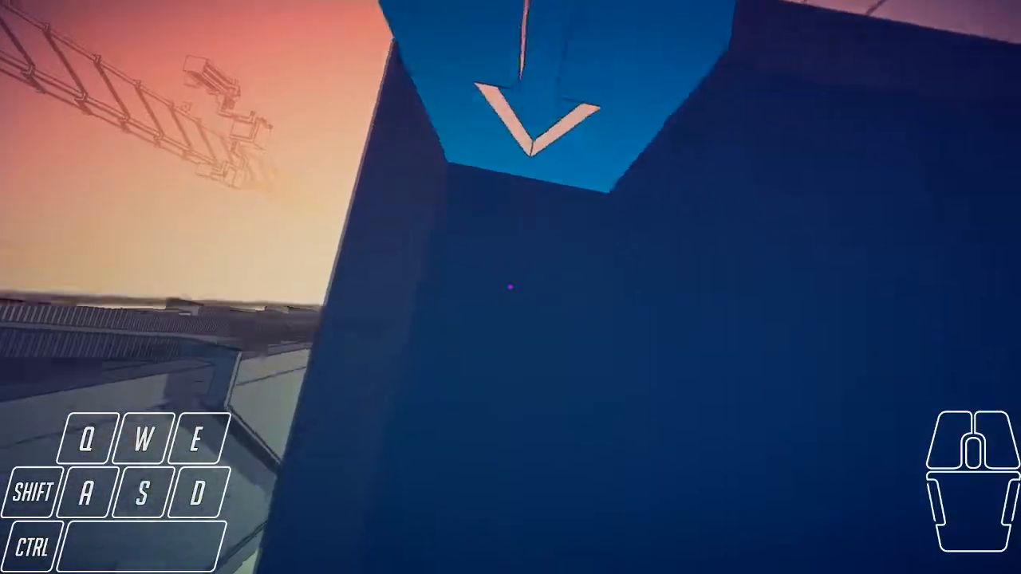
pyautogui.press('w')
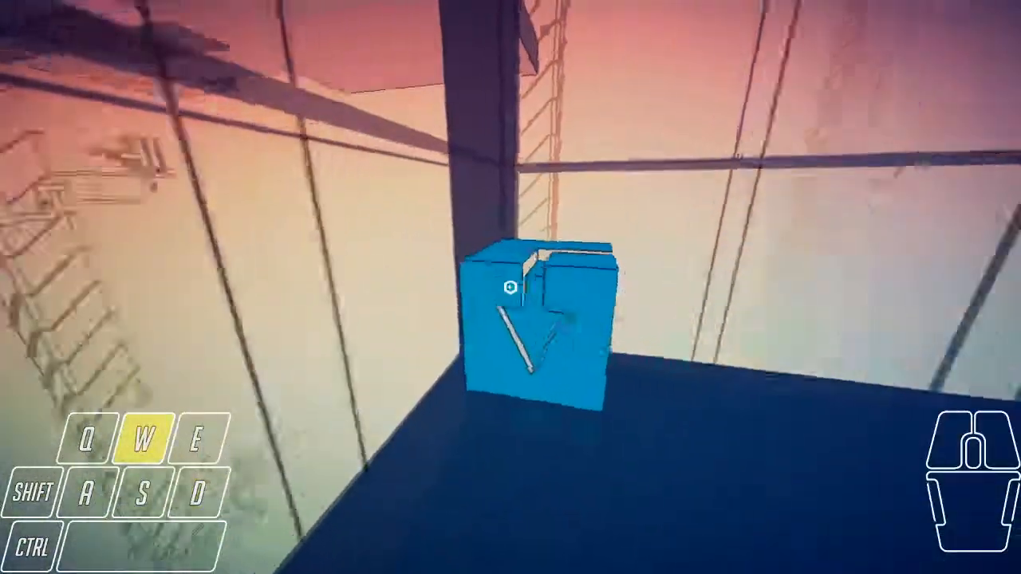
pyautogui.press('s')
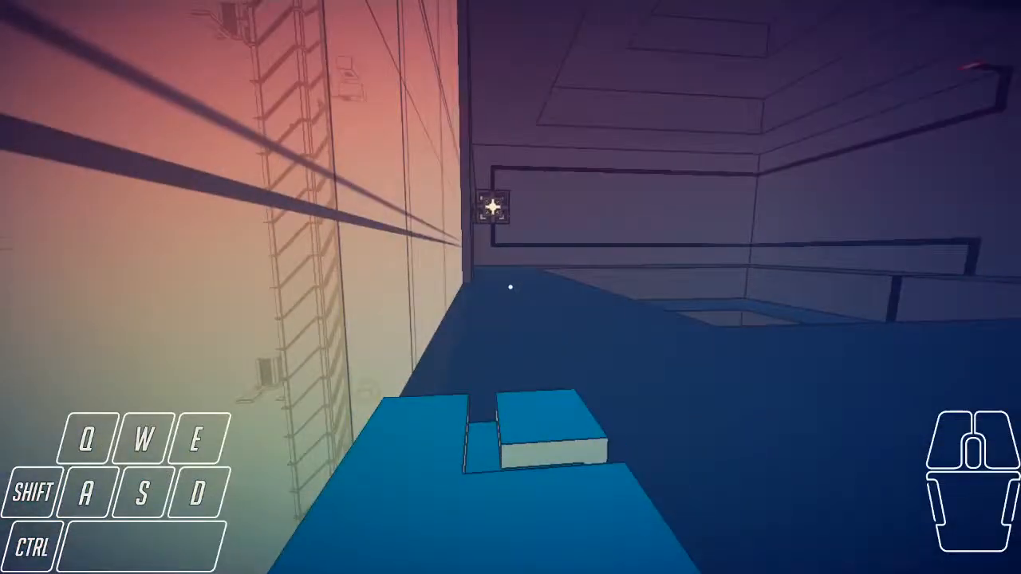
pyautogui.press('a')
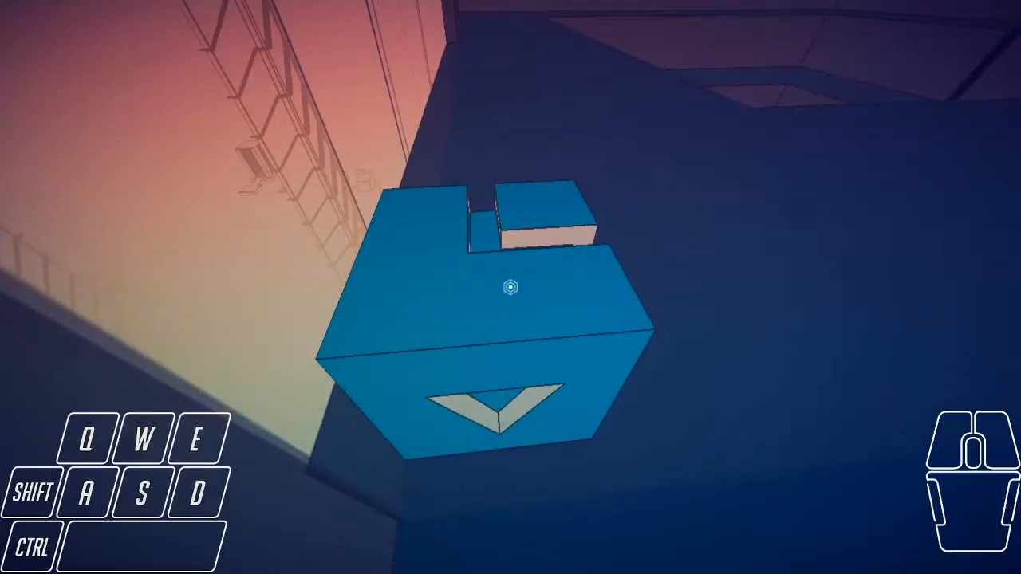
# Step: Push into the corner then back up to clip through the wall, carrying the cube to the lit side
pyautogui.press('w')
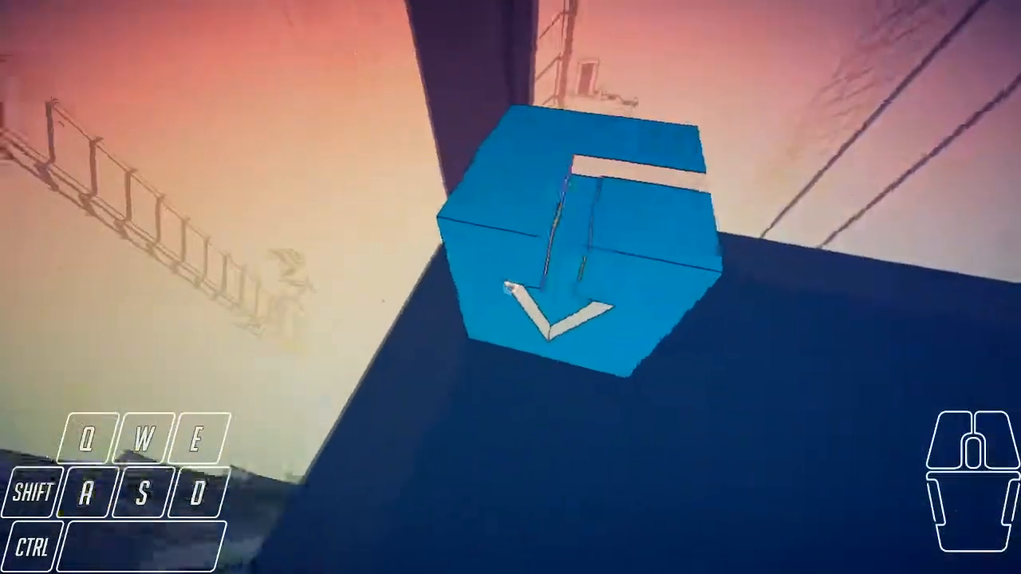
pyautogui.press('s')
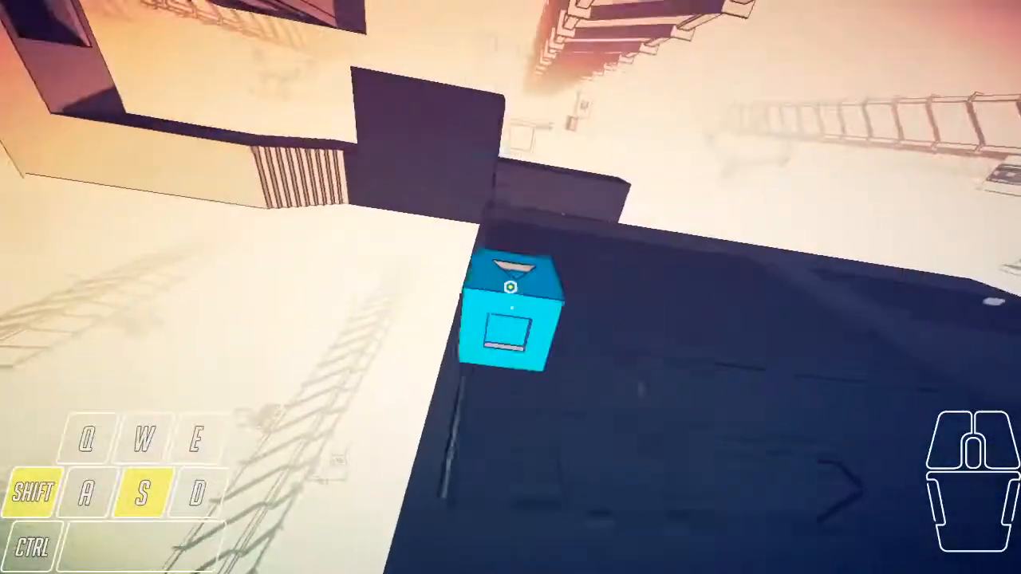